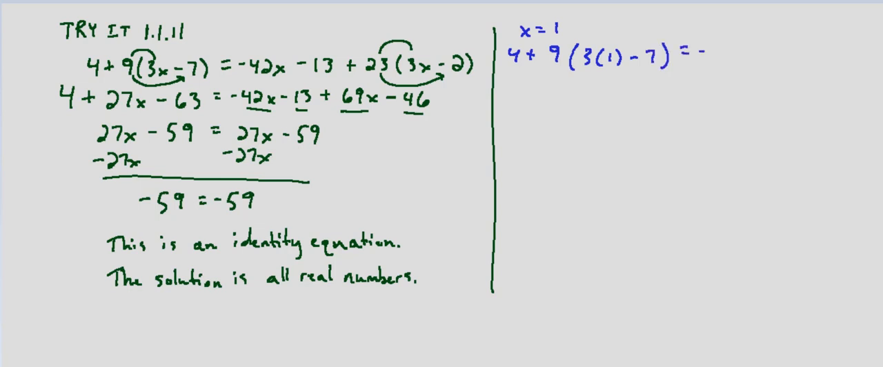
{"action": "type", "text": "-42(1)-13"}
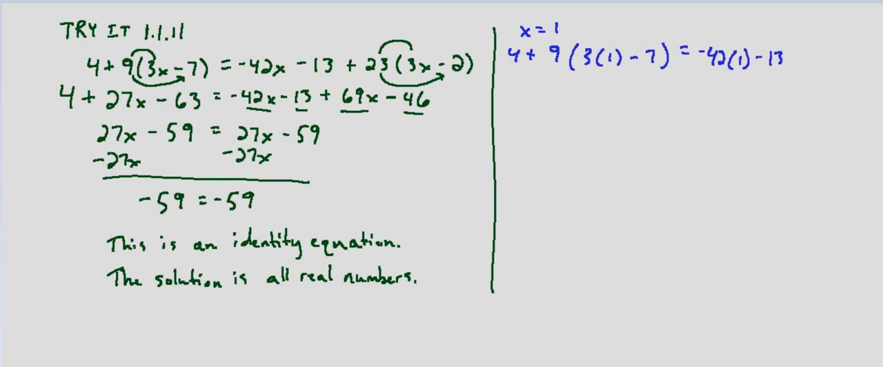